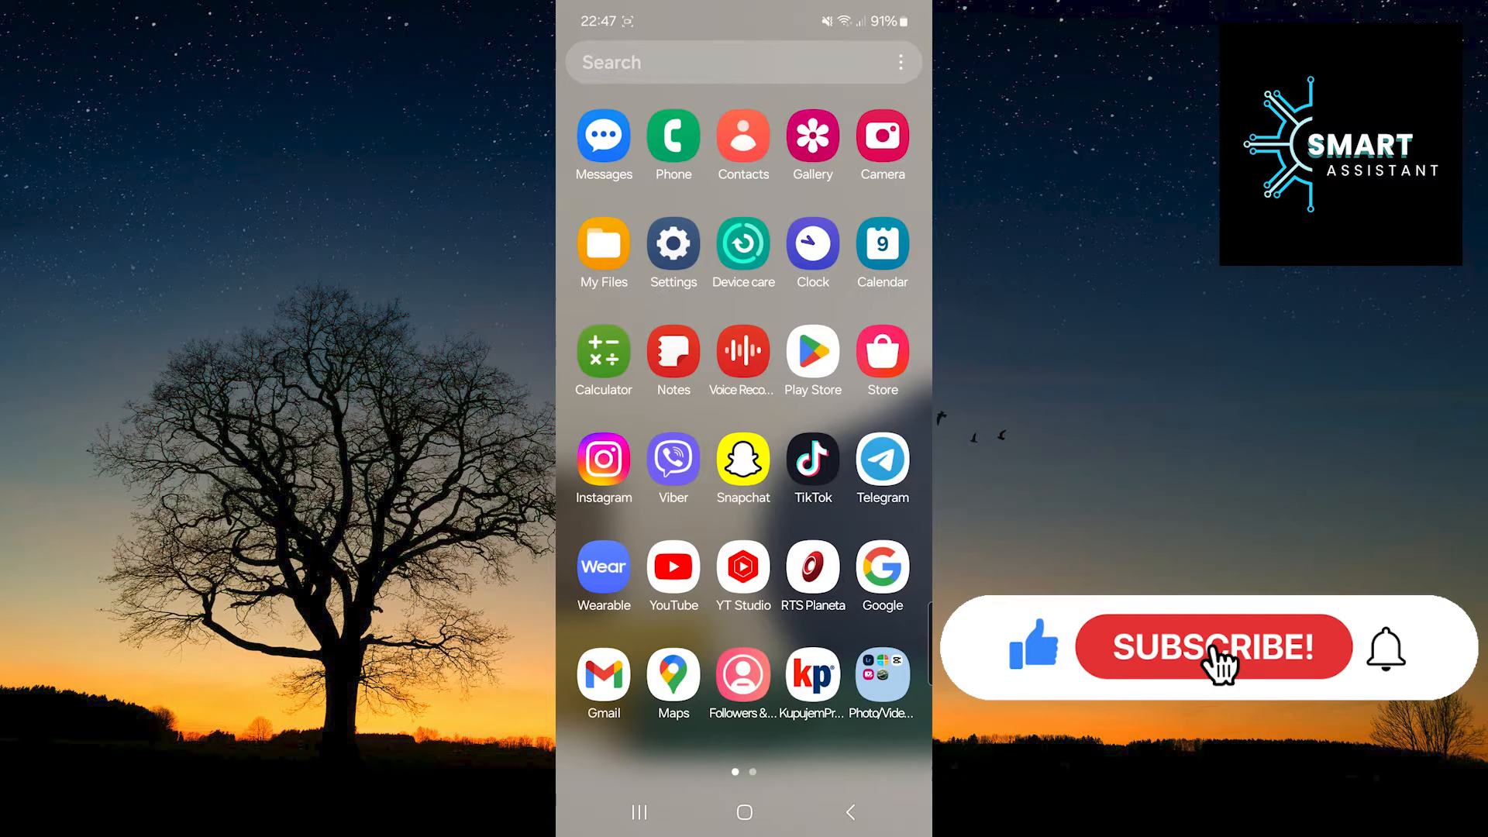
# Open Settings and reach Samsung Keyboard settings via General management
pyautogui.click(1212, 647)
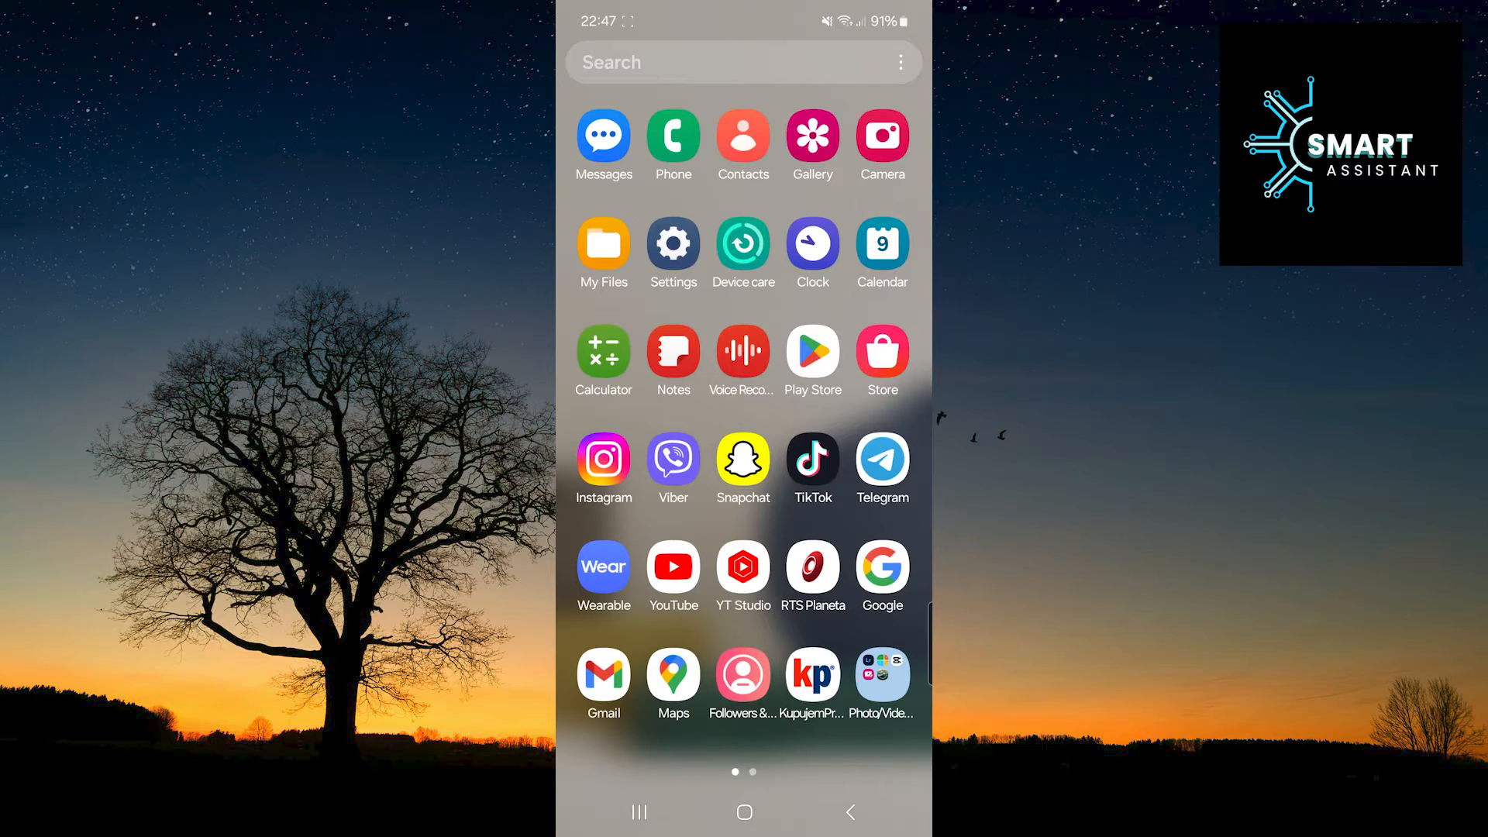
pyautogui.click(672, 248)
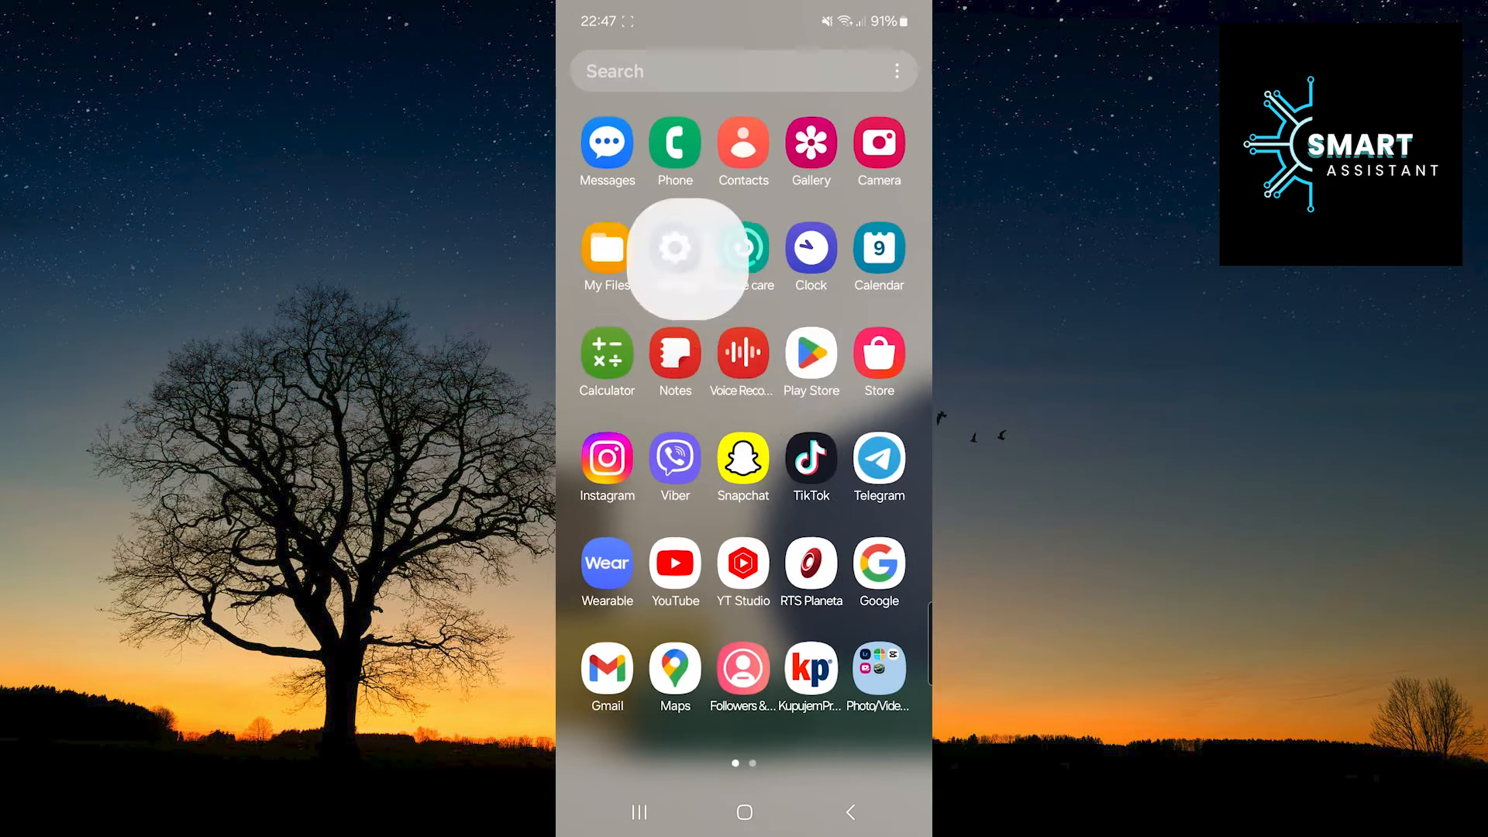
pyautogui.click(675, 248)
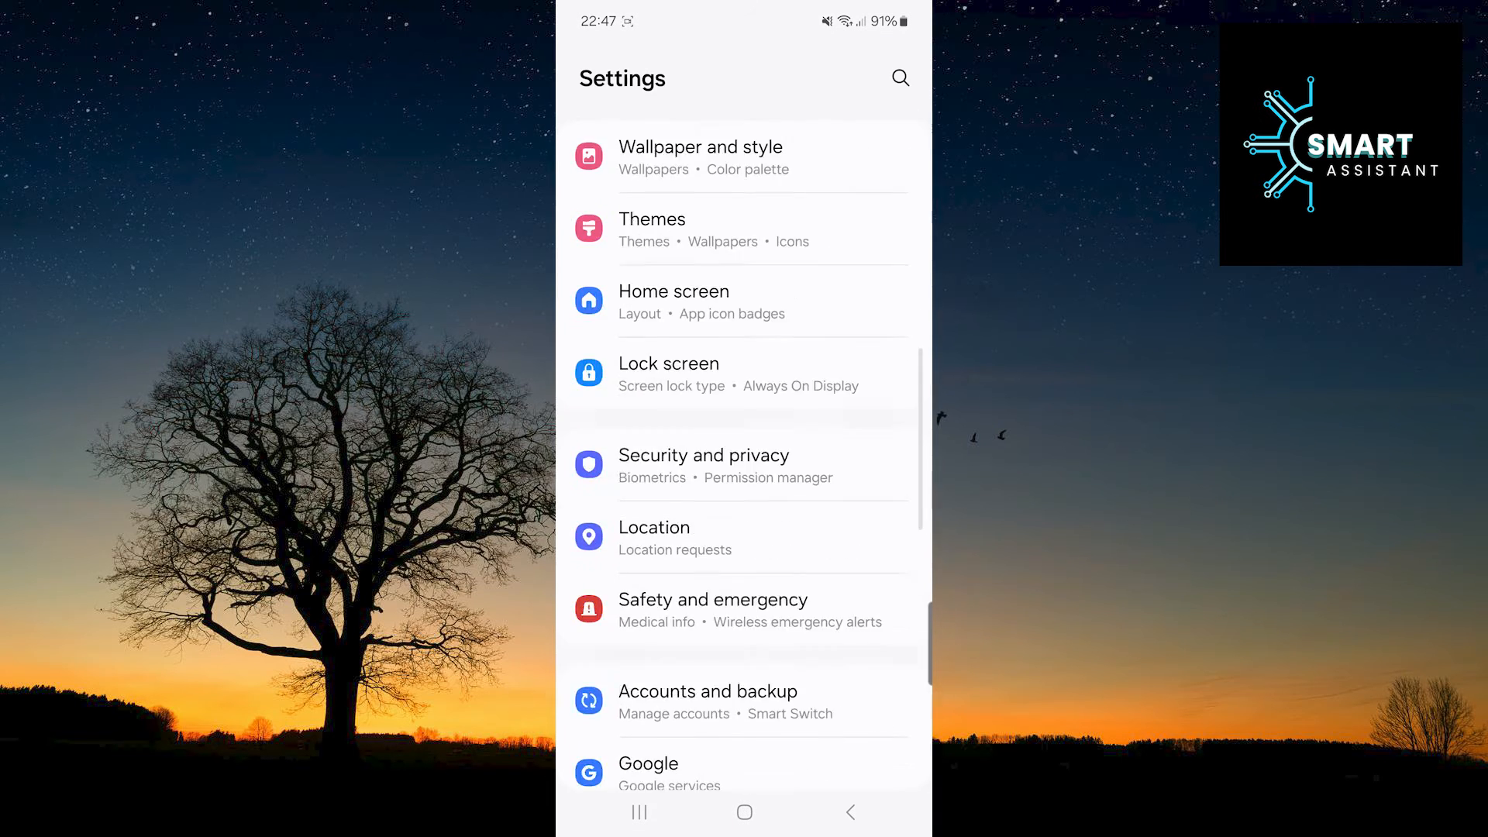
pyautogui.scroll(-3)
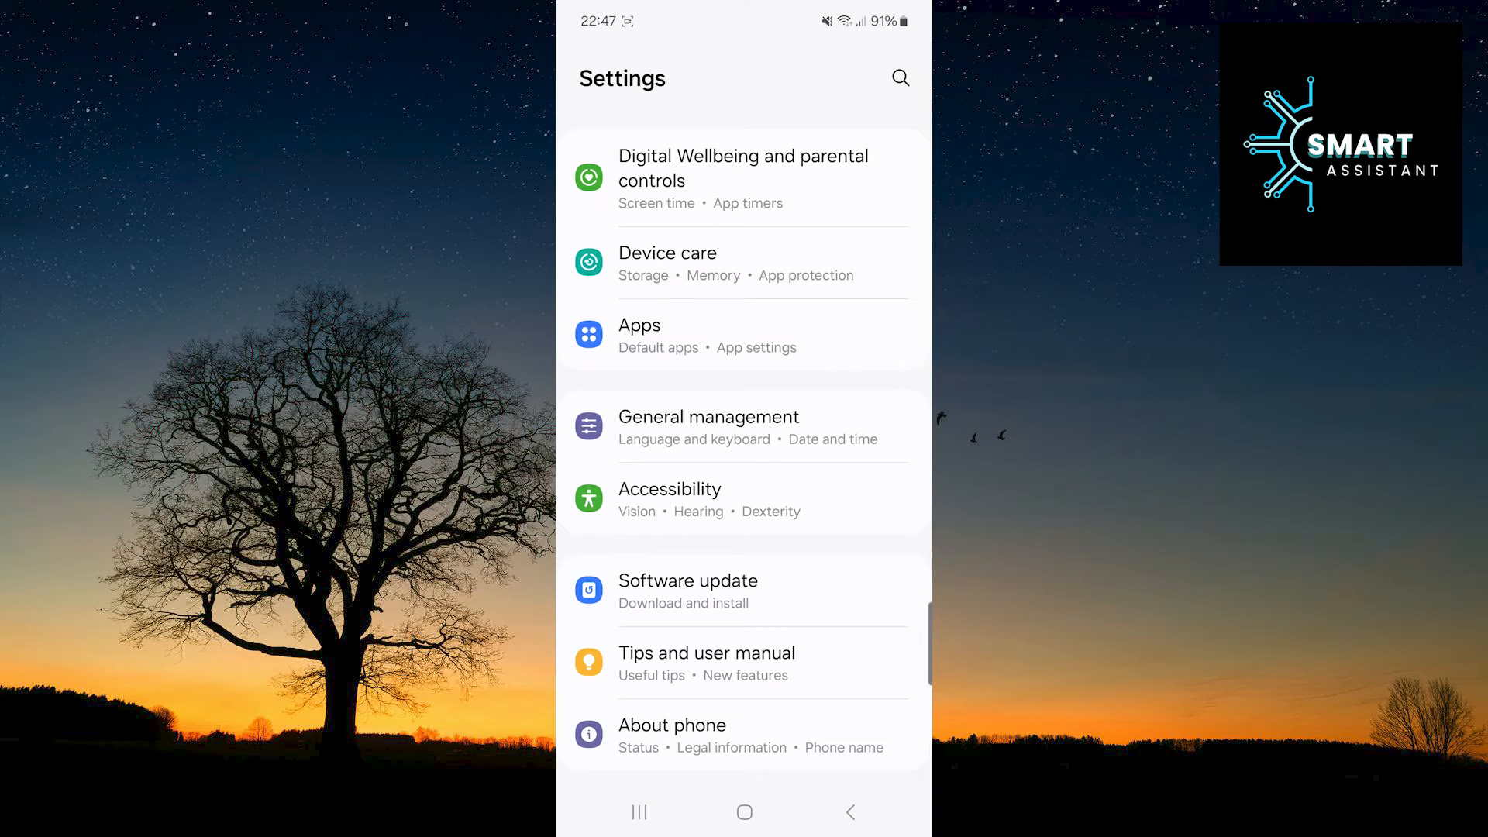
pyautogui.click(708, 417)
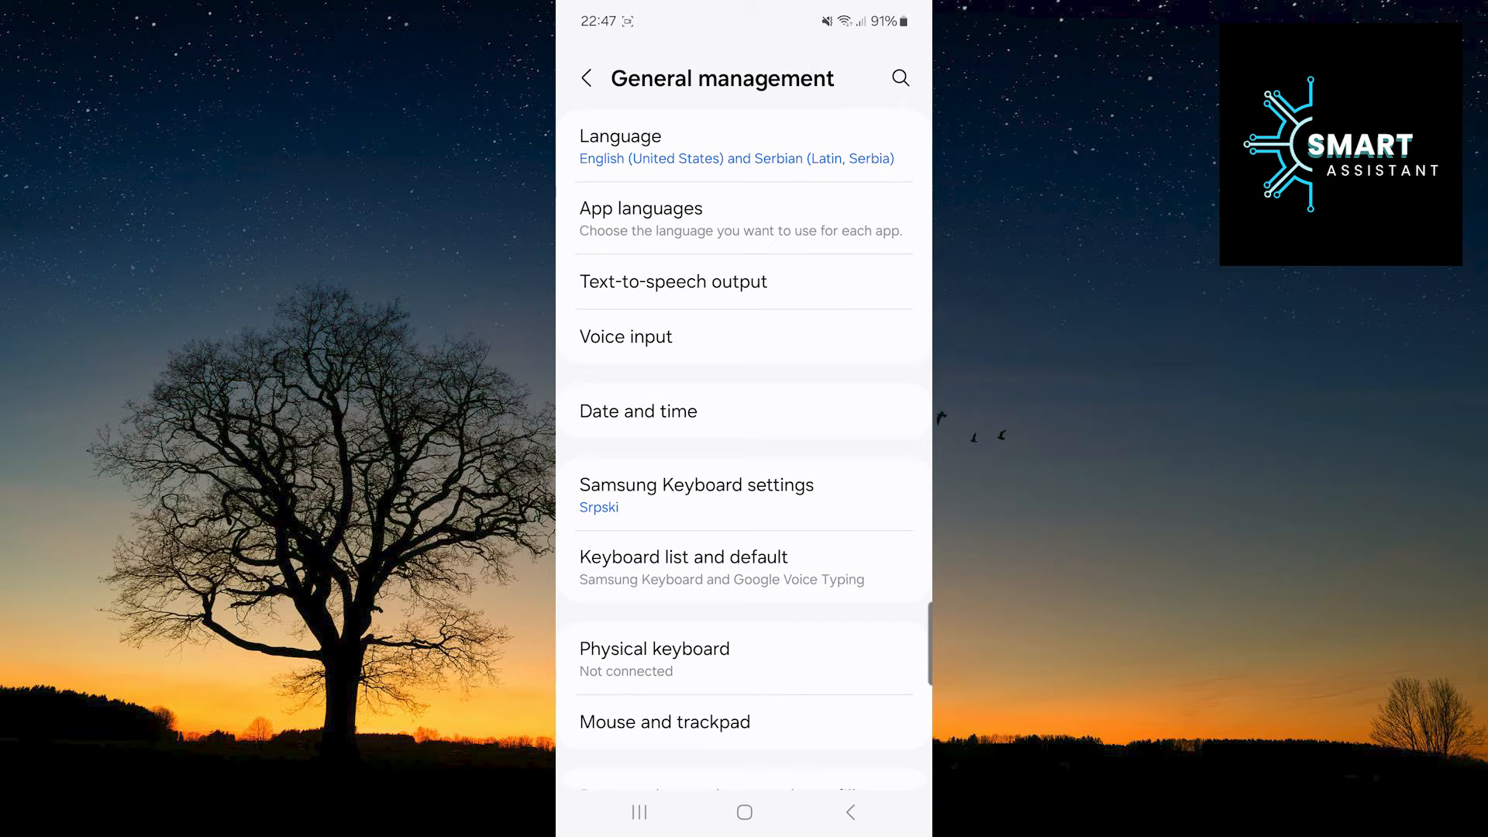
pyautogui.click(695, 494)
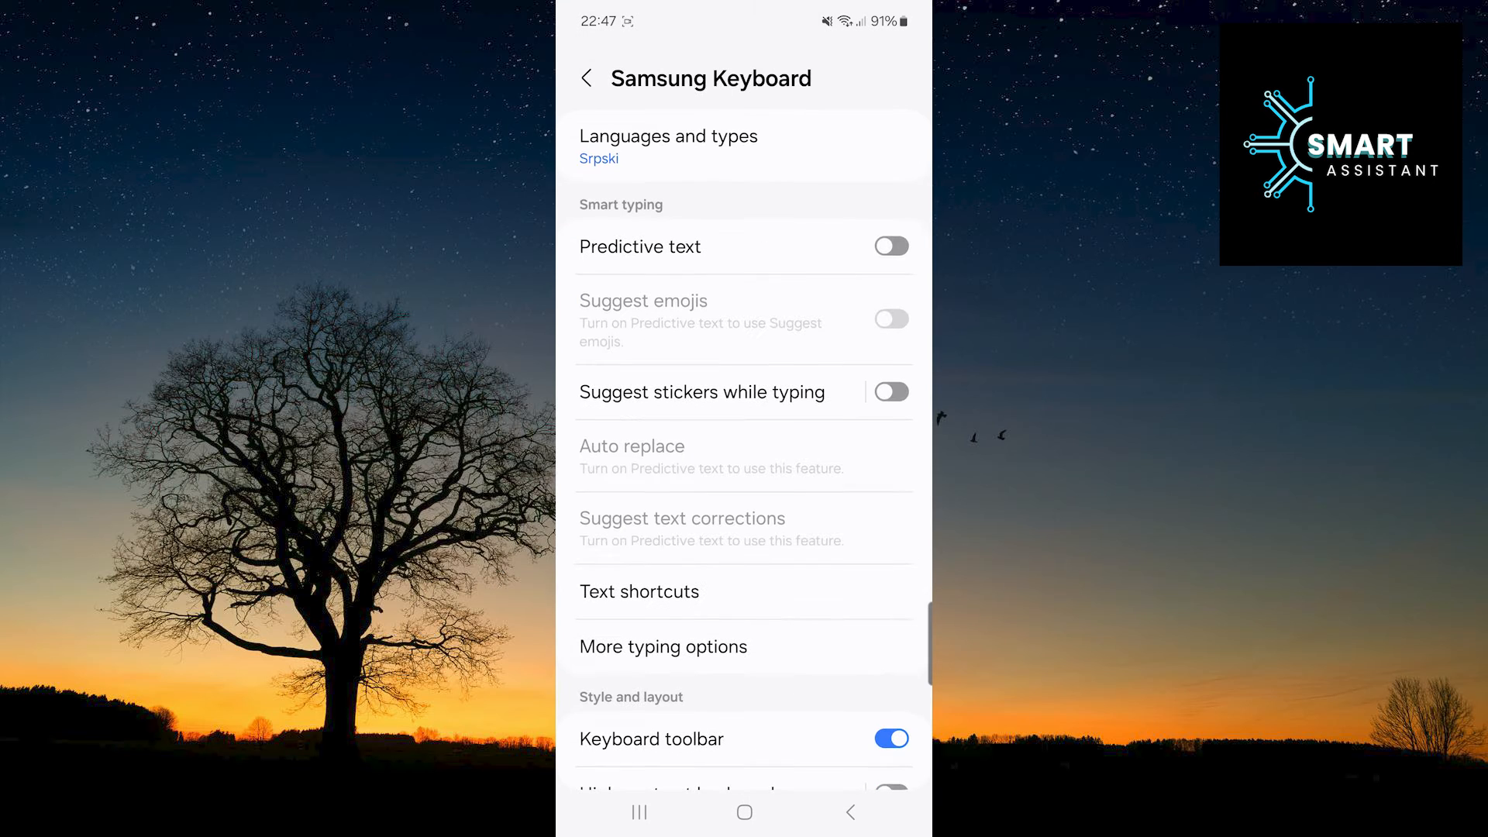
# Scroll to Style and layout and open the High contrast keyboard page
pyautogui.scroll(-3)
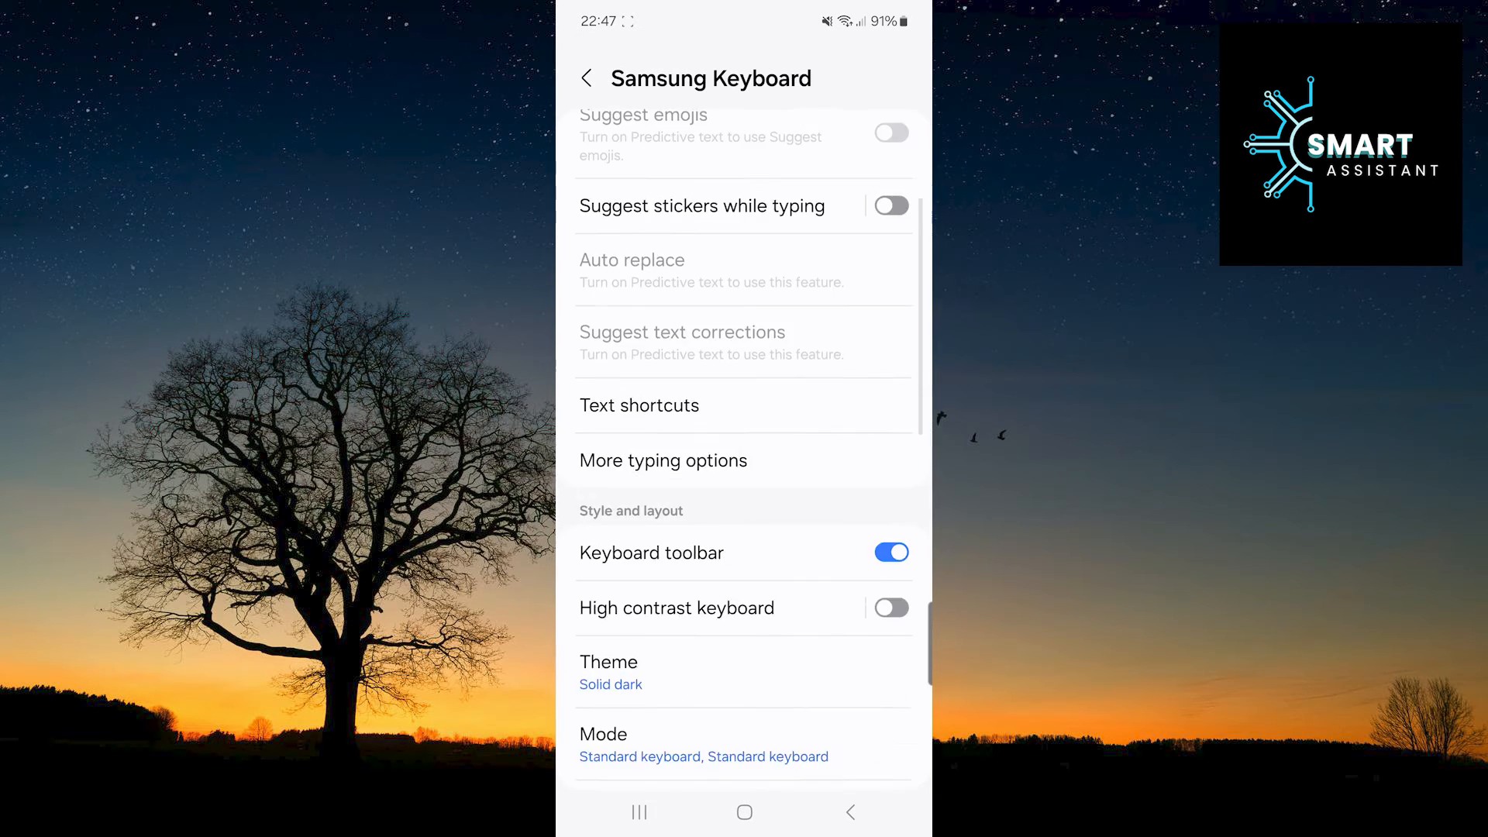
pyautogui.scroll(-3)
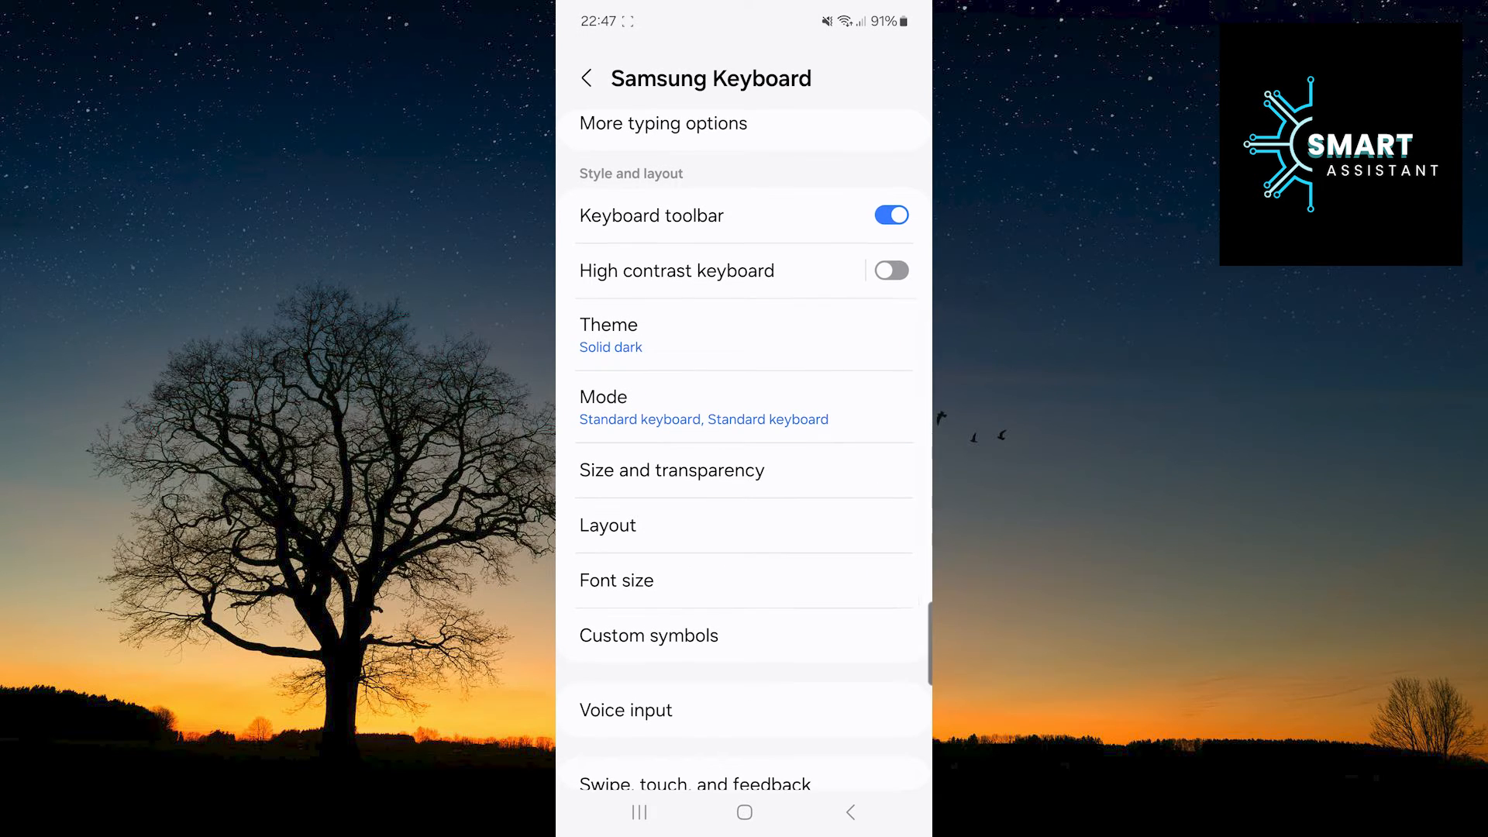
pyautogui.click(676, 271)
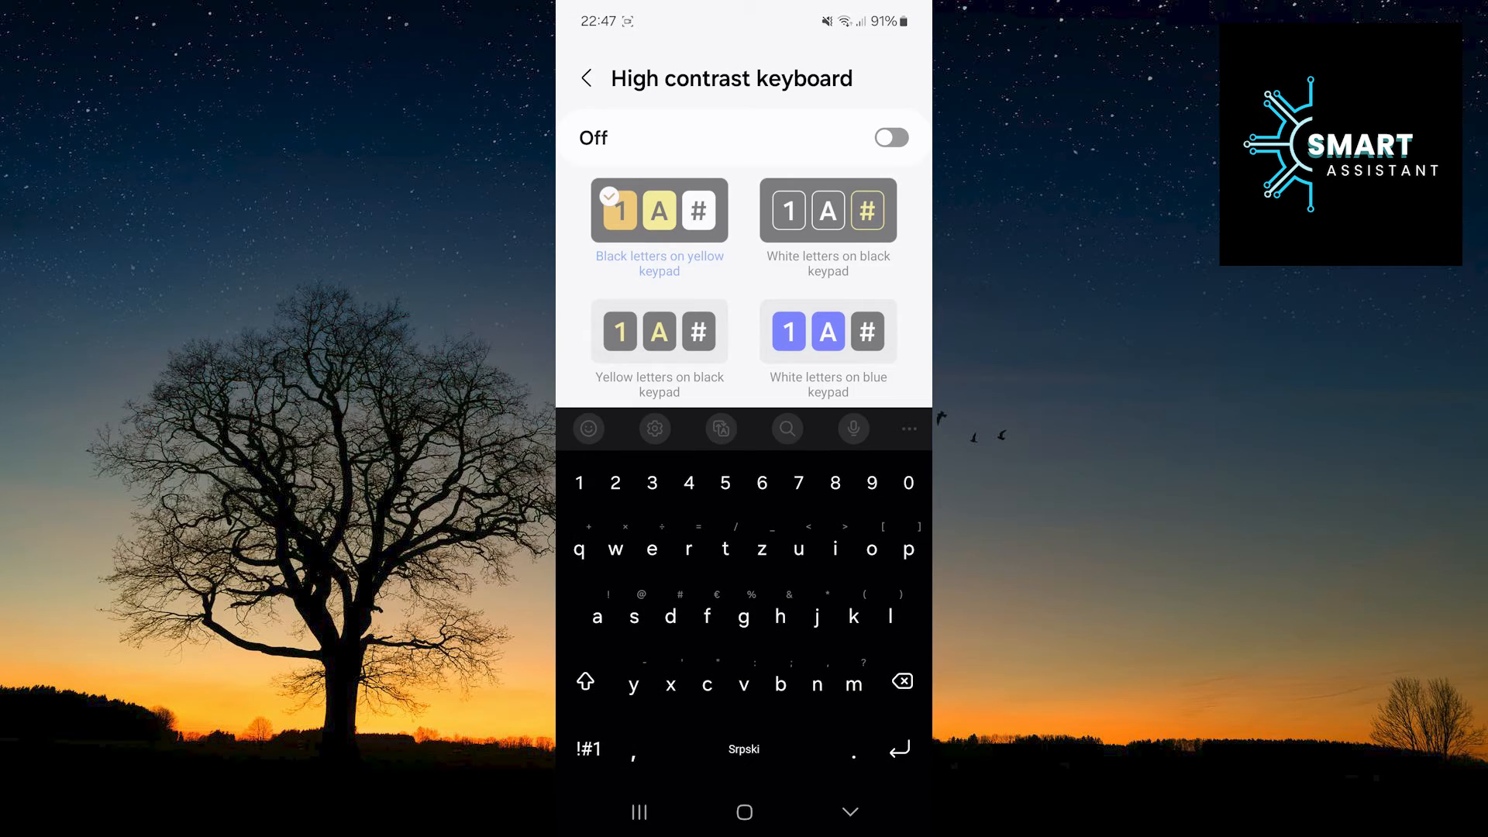
# Switch High contrast keyboard on and pick the white-letters-on-blue keypad after trying yellow on black
pyautogui.click(888, 138)
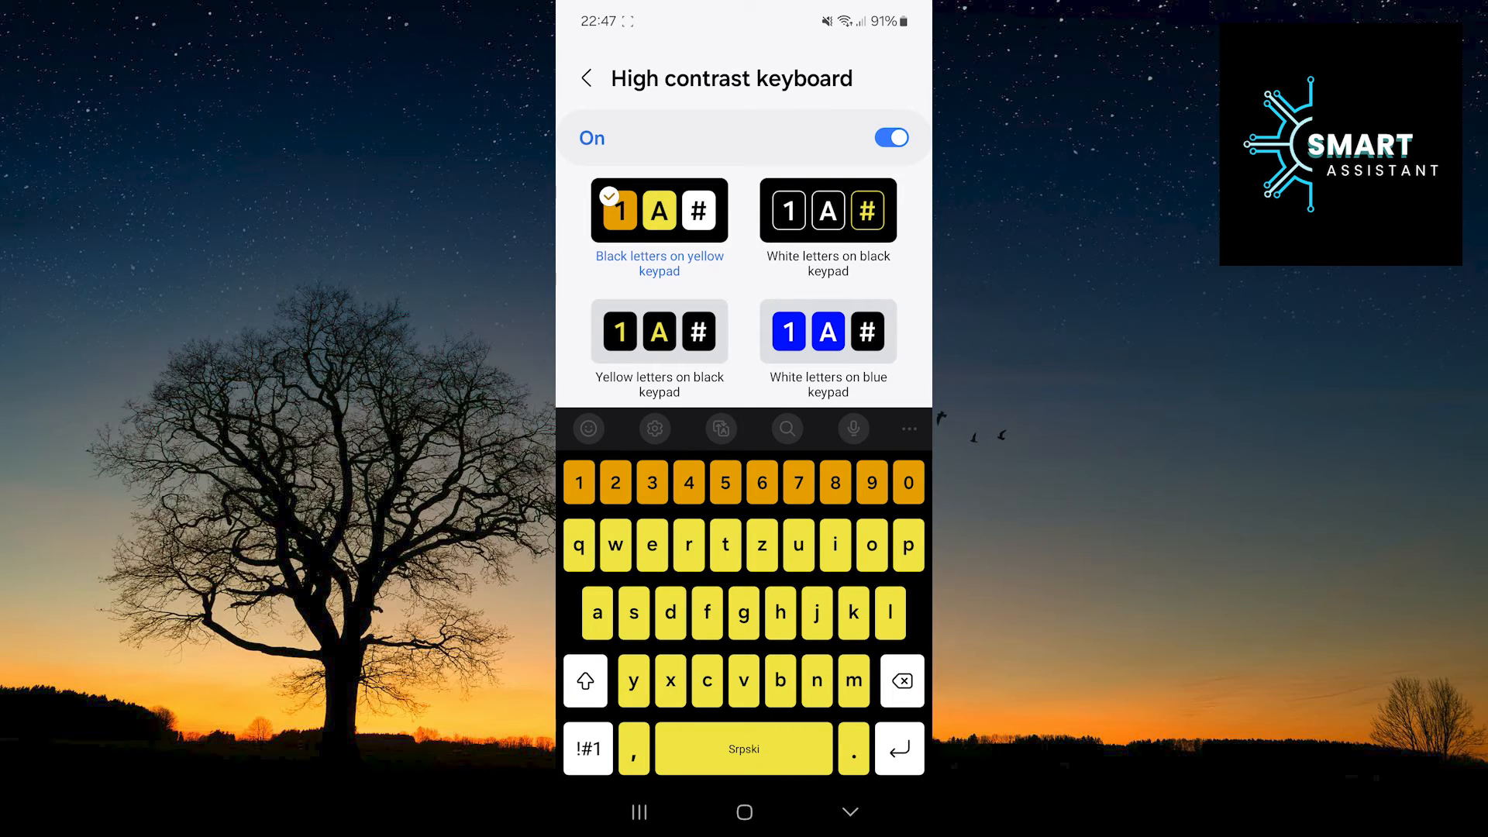
pyautogui.click(659, 331)
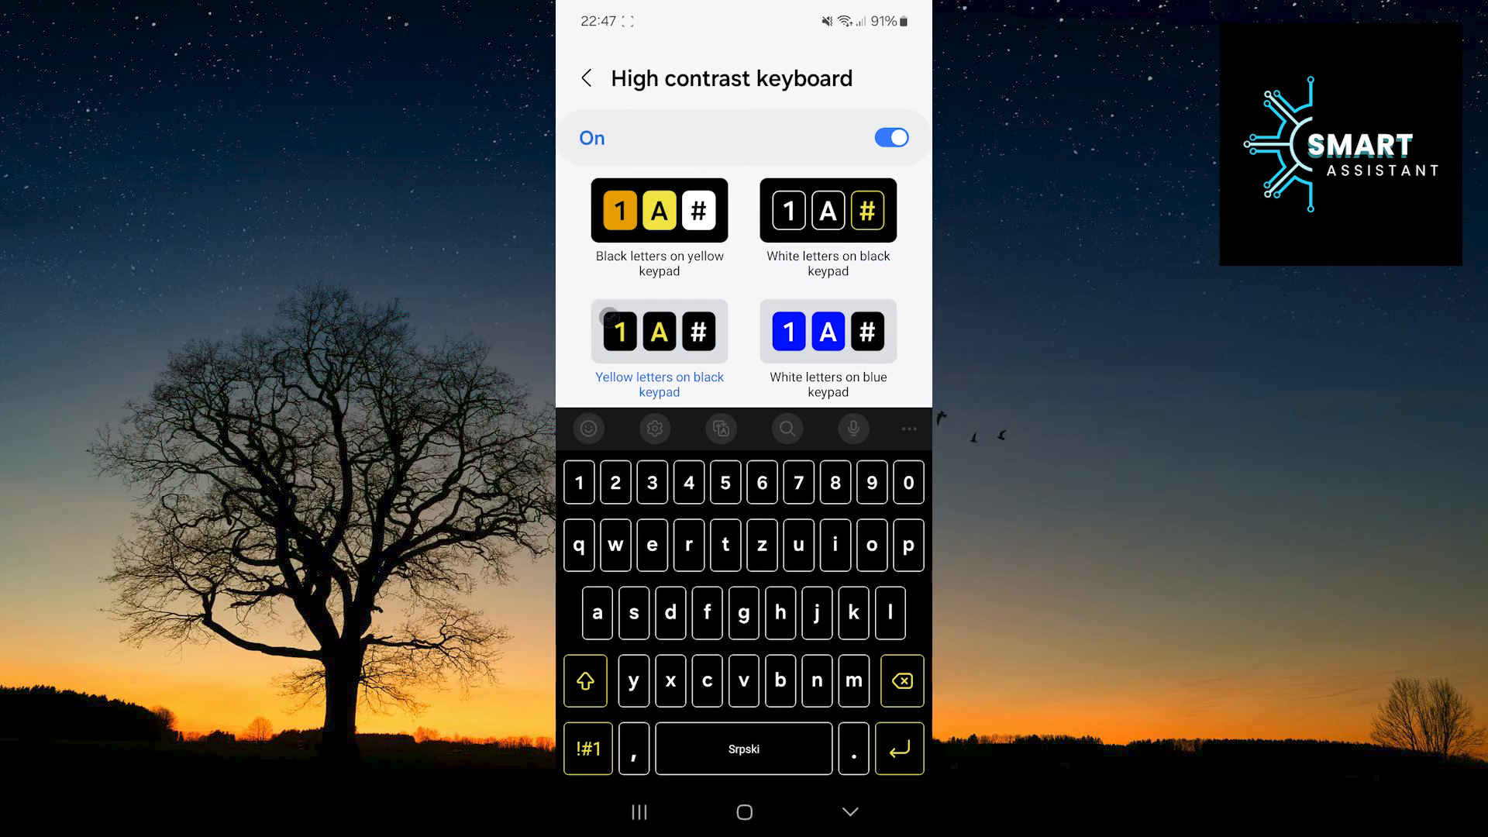
pyautogui.click(825, 331)
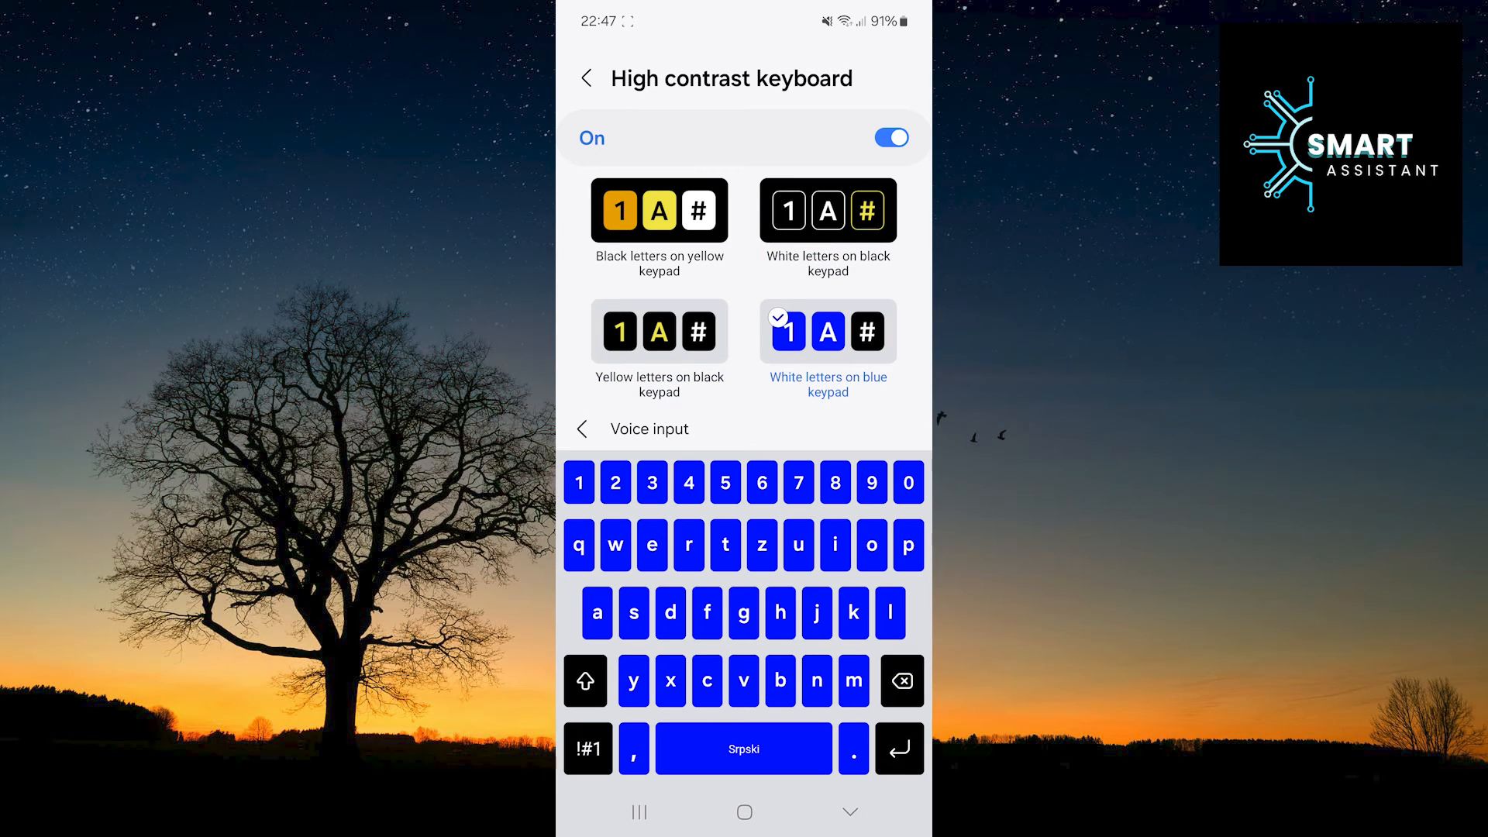